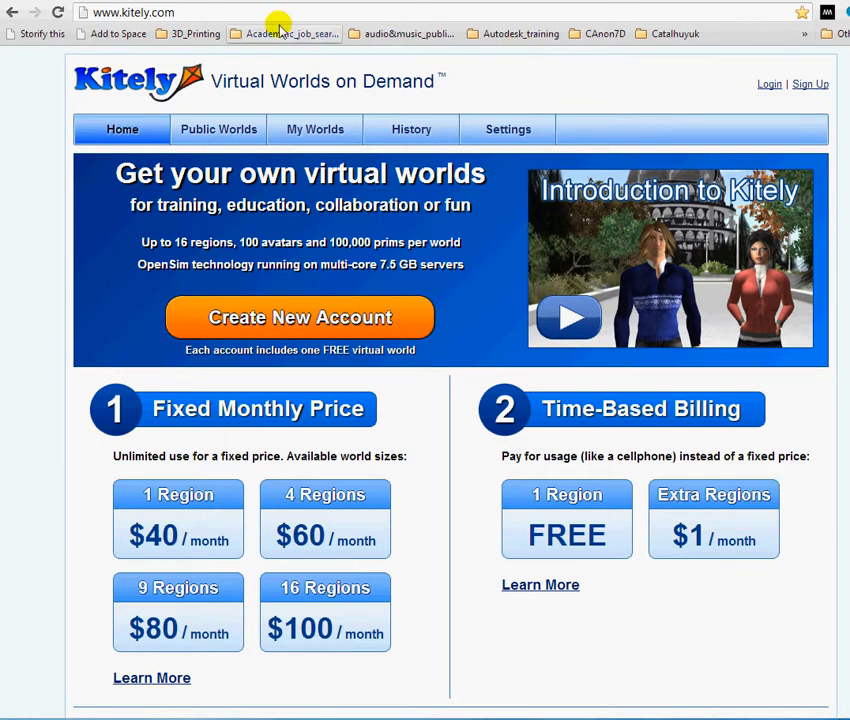
Step: Open Kitely's login form and copy the saved email address from the notes
left_click(130, 12)
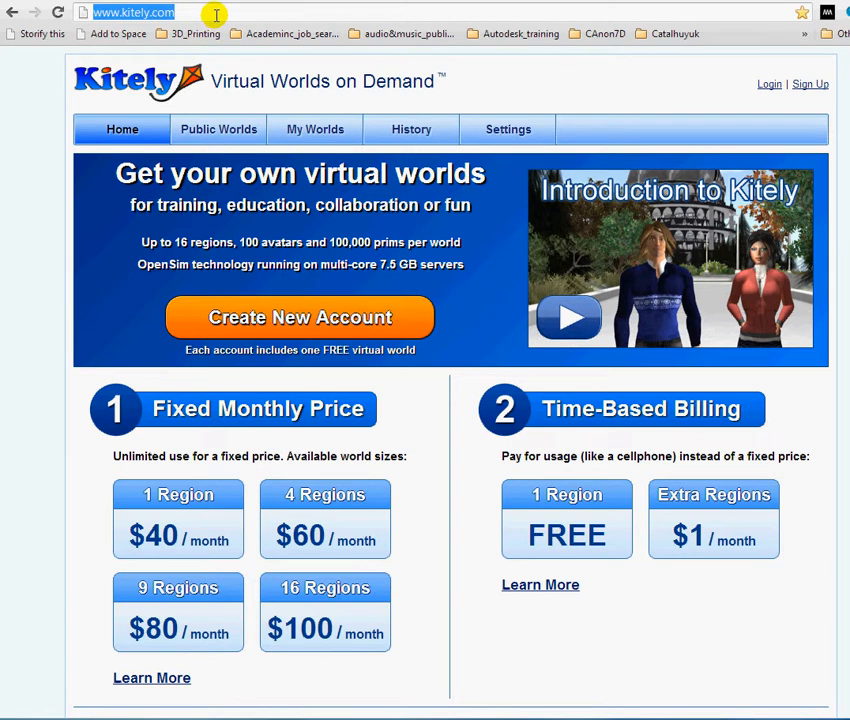
left_click(58, 12)
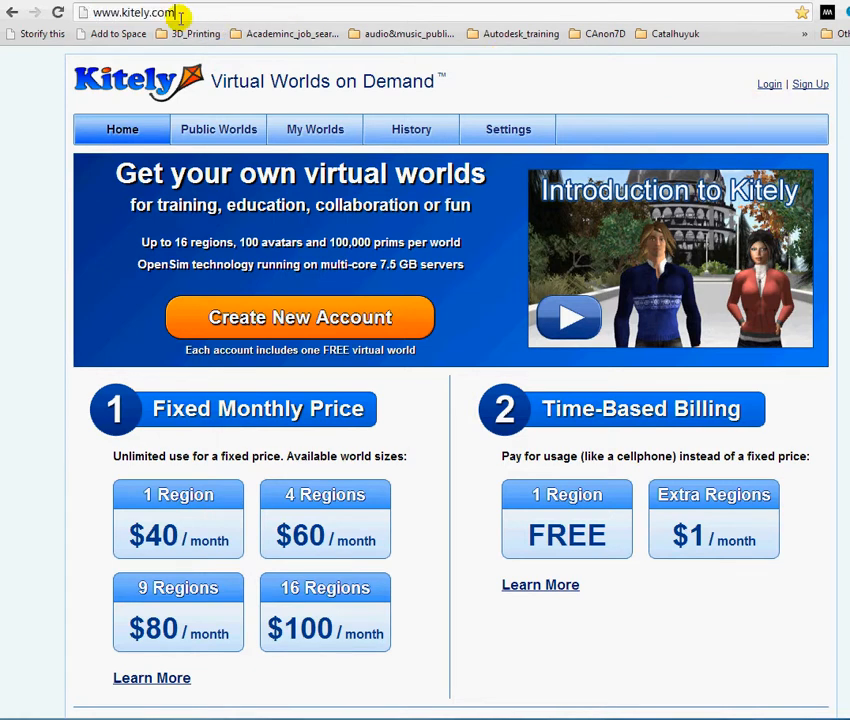
mouse_move(793, 100)
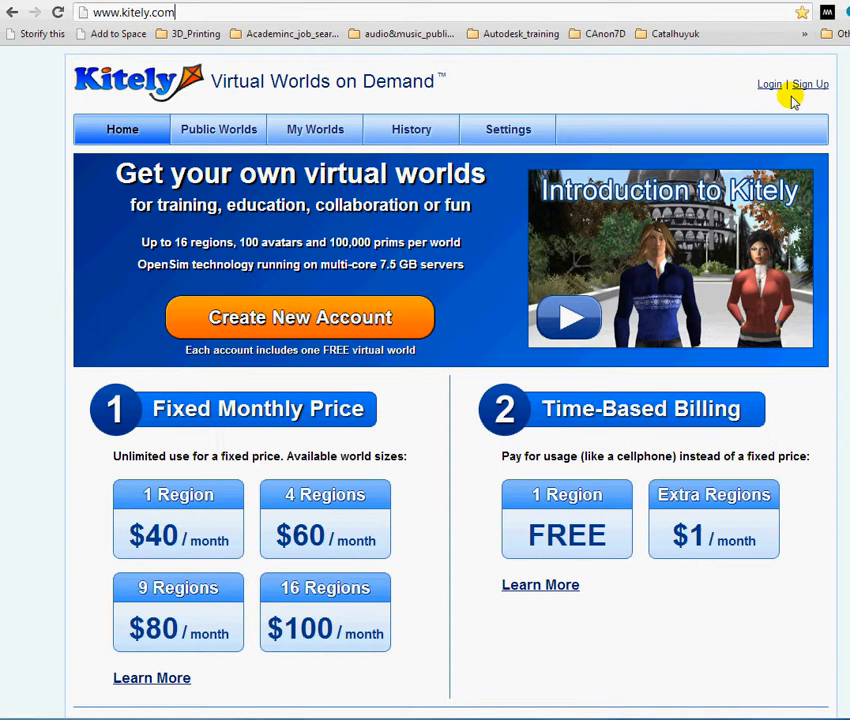
left_click(769, 83)
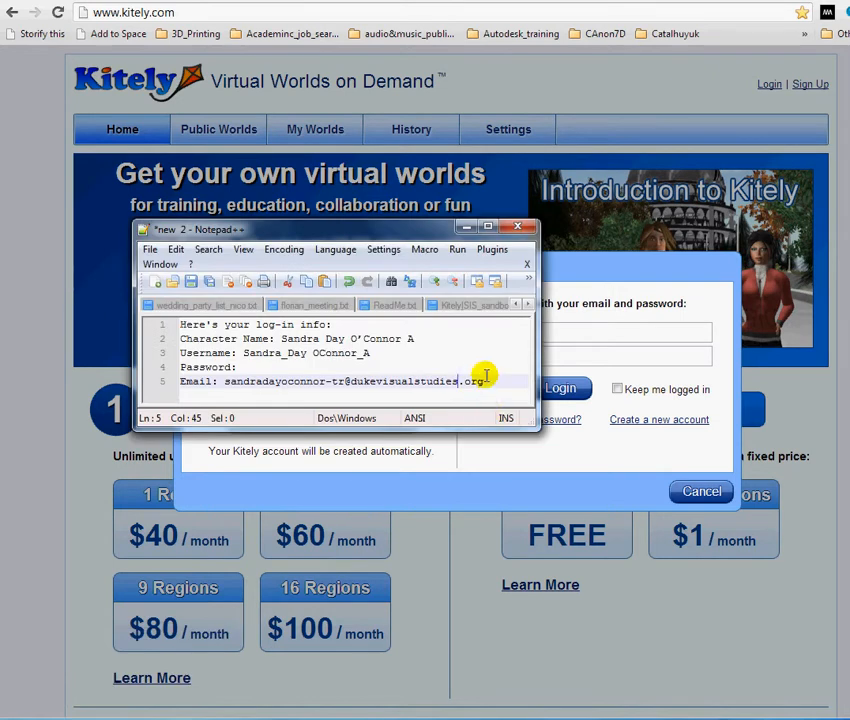
left_click_drag(485, 381, 225, 381)
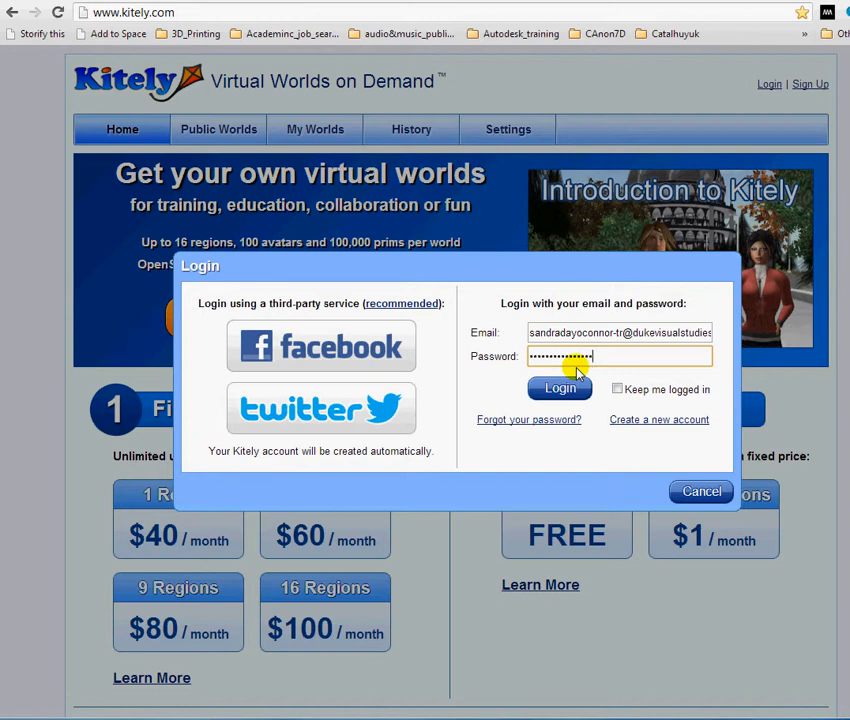
Step: Submit the login credentials and go to the account Settings tab
left_click(560, 388)
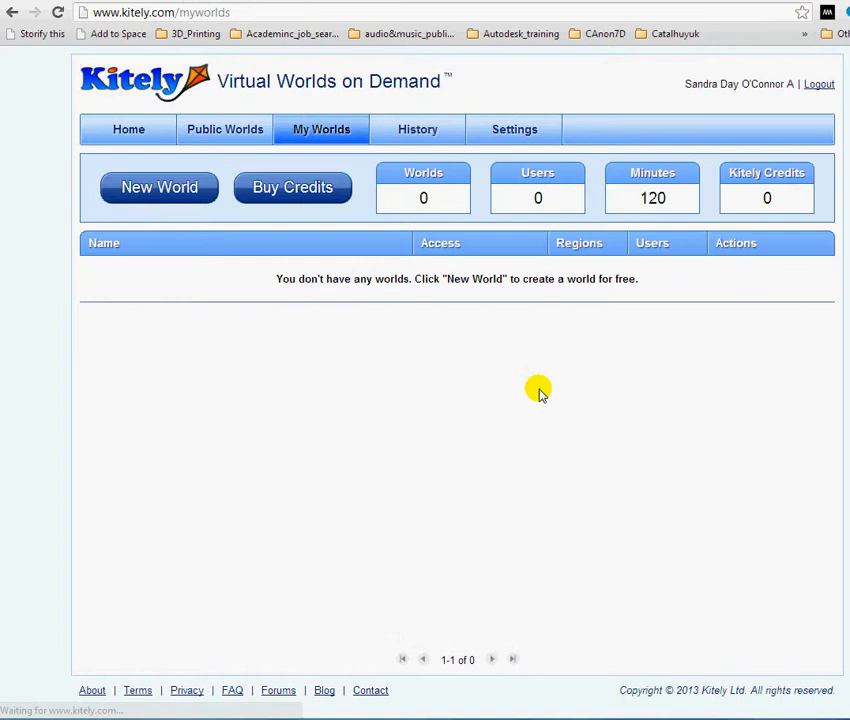
mouse_move(635, 195)
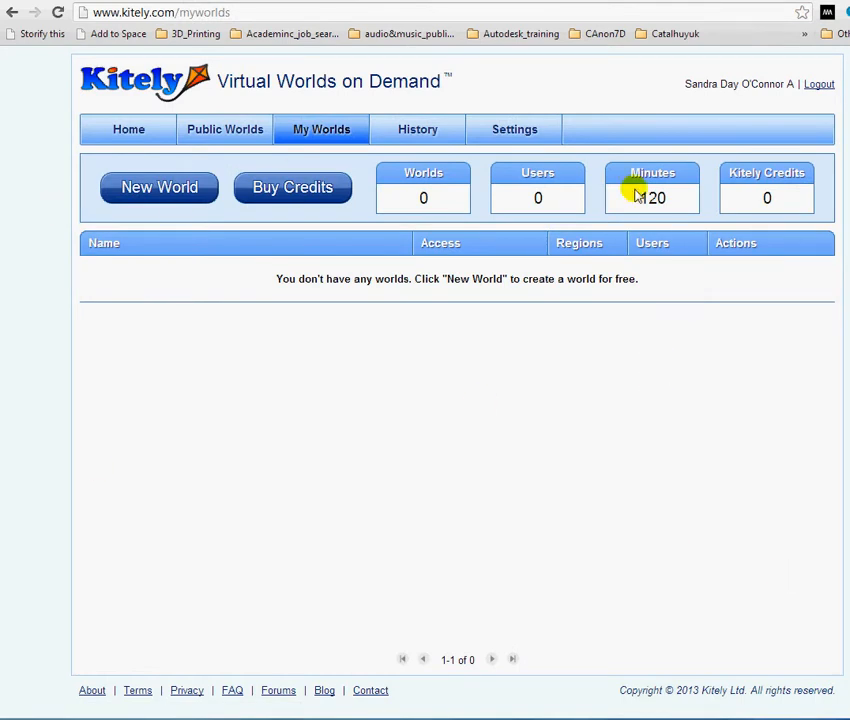
left_click(514, 129)
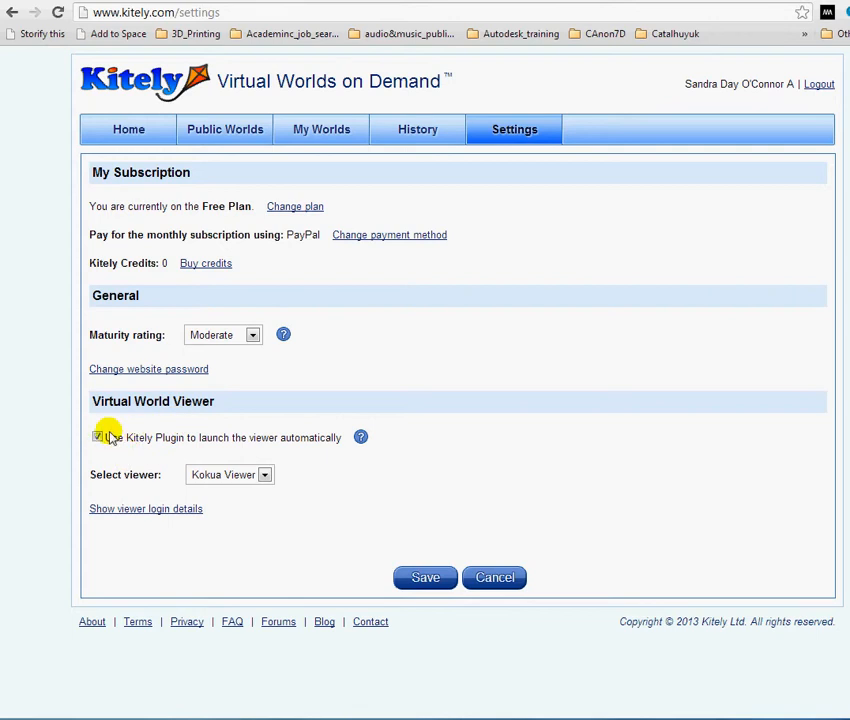
Step: Re-enable Use Kitely Plugin, select the Imprudence viewer, and save the settings
left_click(98, 437)
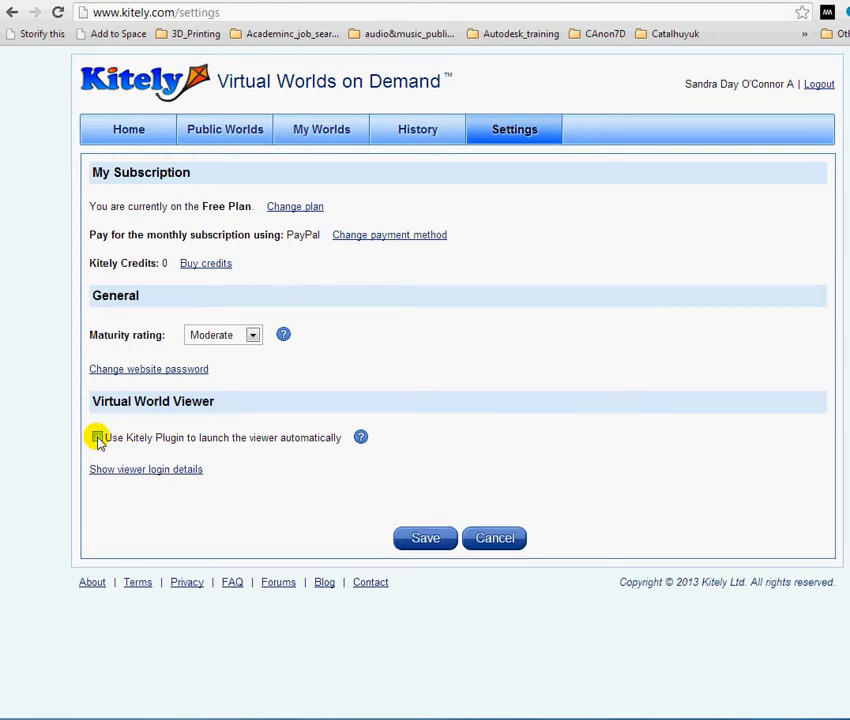
left_click(99, 437)
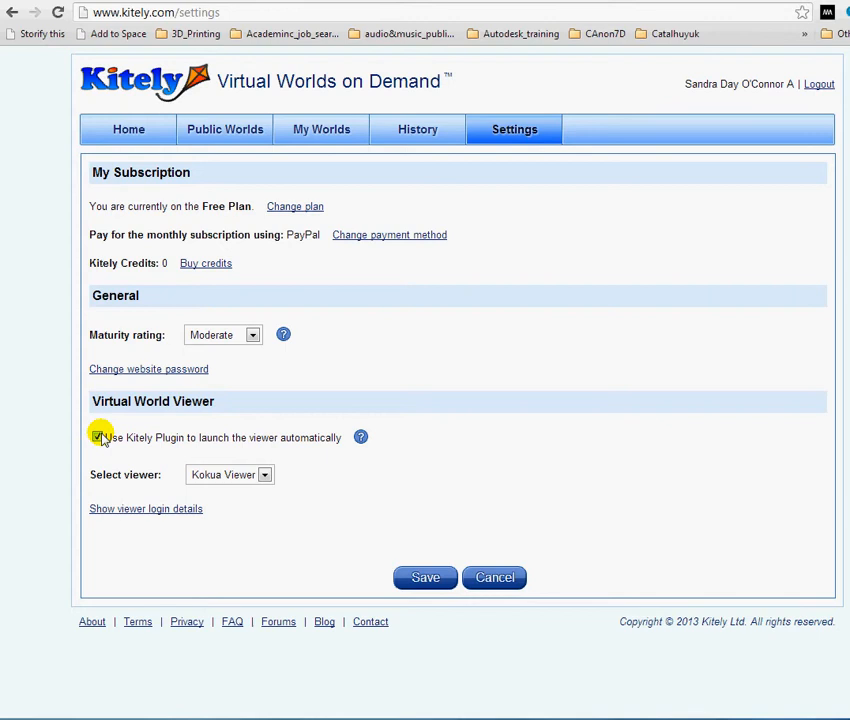
mouse_move(170, 428)
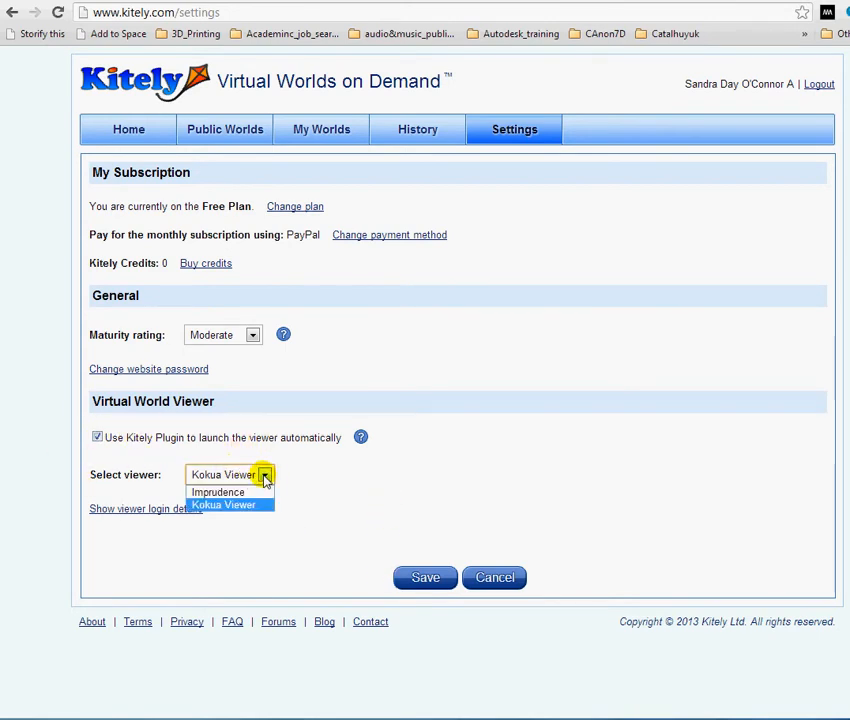
left_click(217, 491)
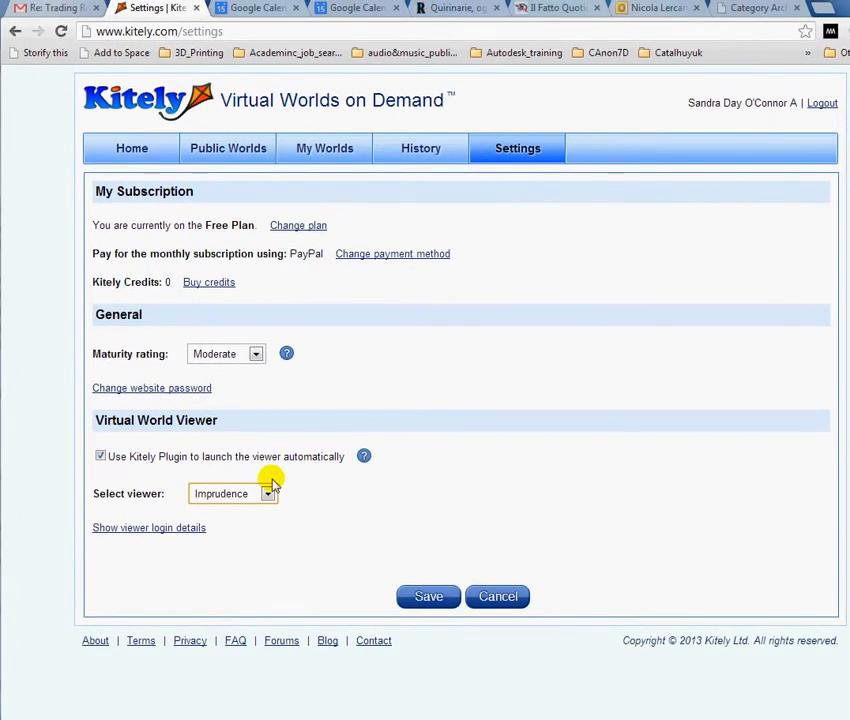
mouse_move(335, 565)
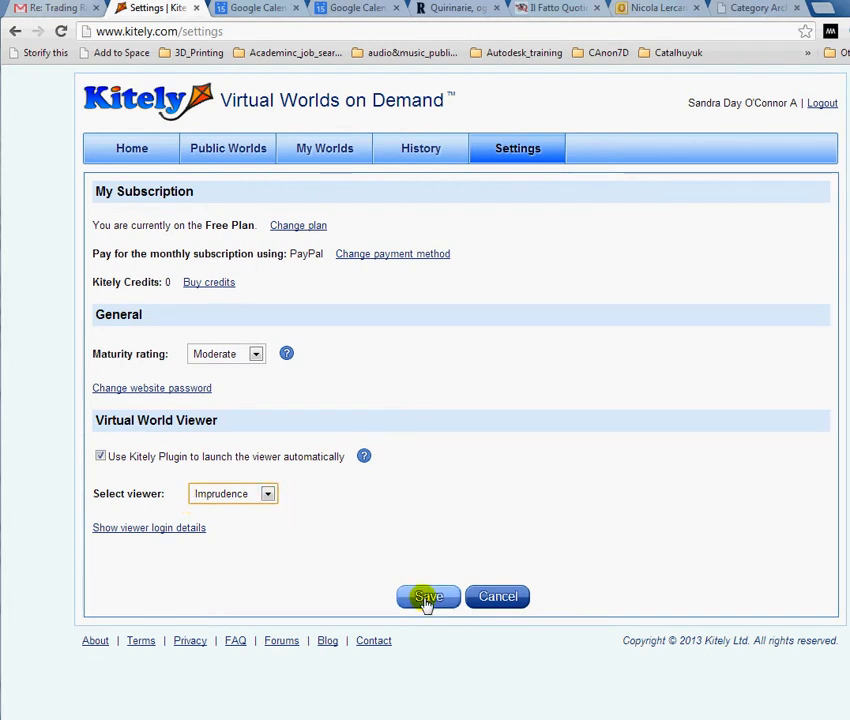
left_click(428, 596)
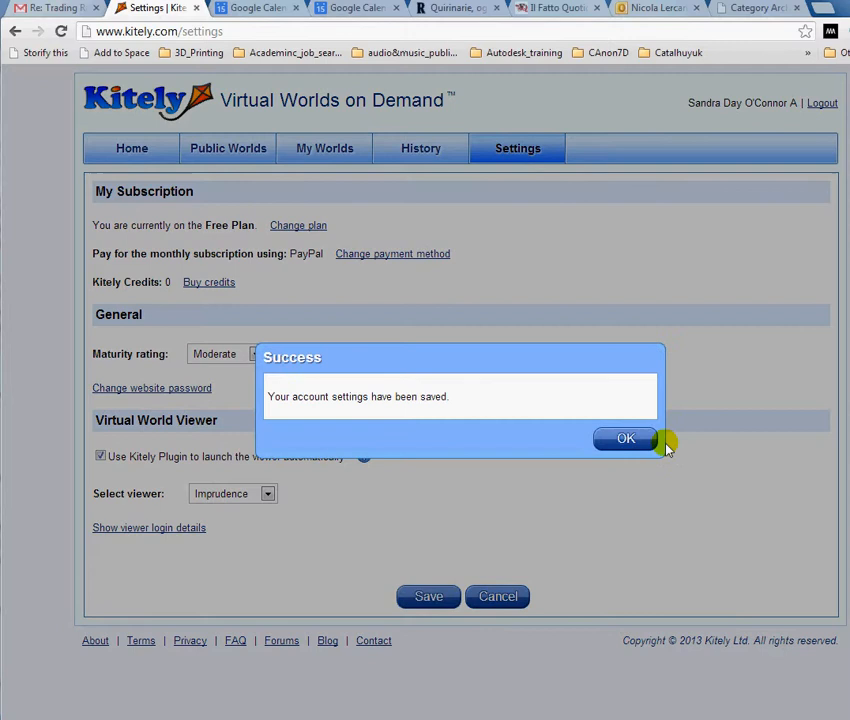
left_click(625, 438)
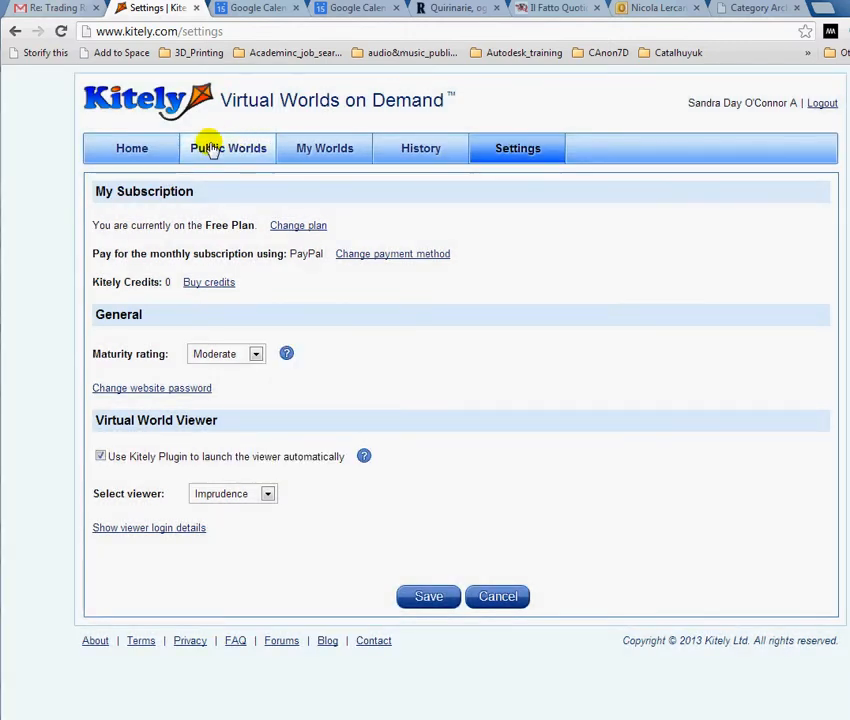
Step: Search public worlds for 'ISIS sand' and open the ISIS Sandbox world page
left_click(228, 148)
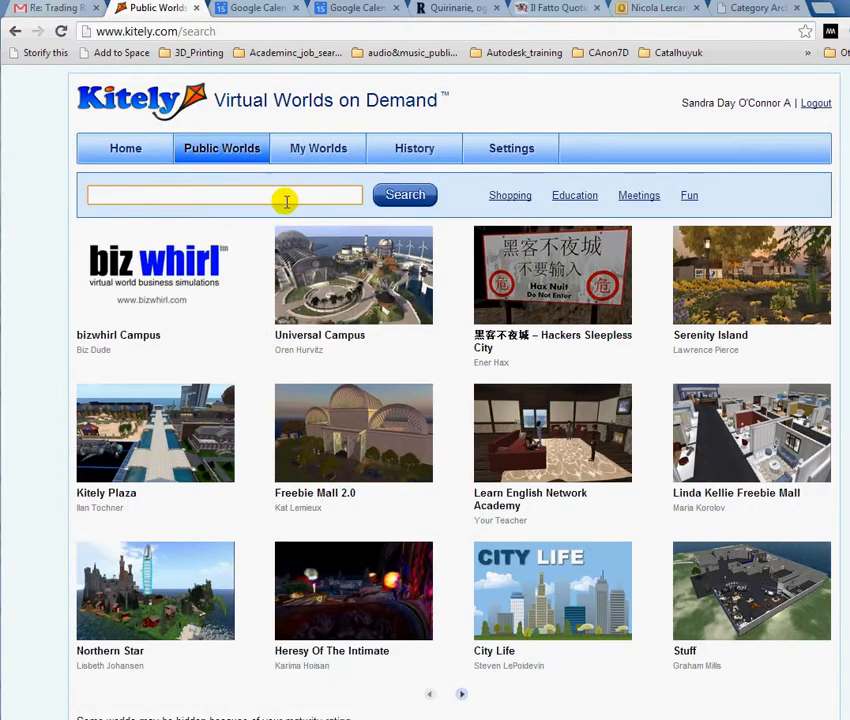
type("ISIS")
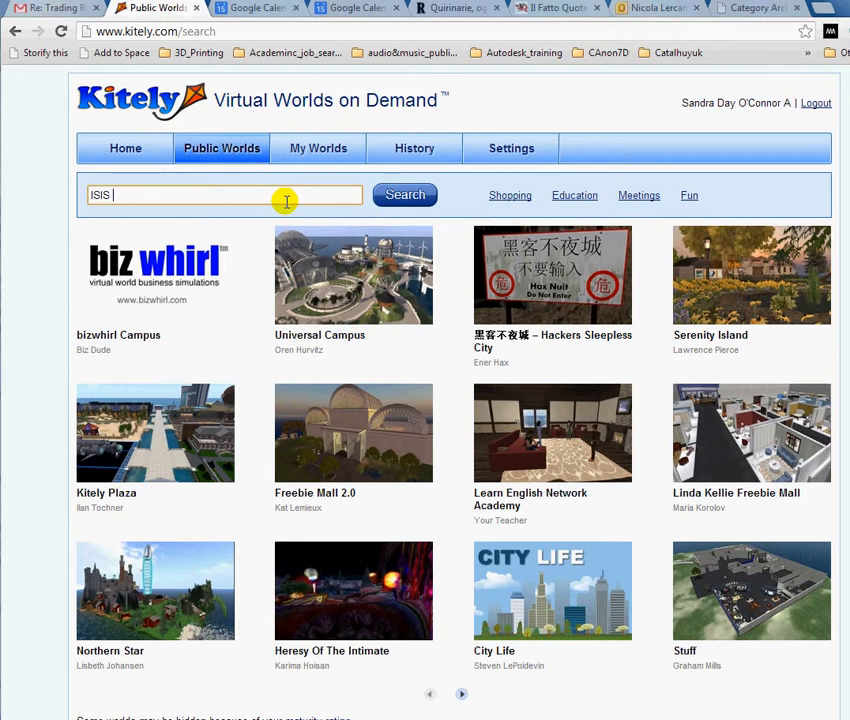
type("sandbox")
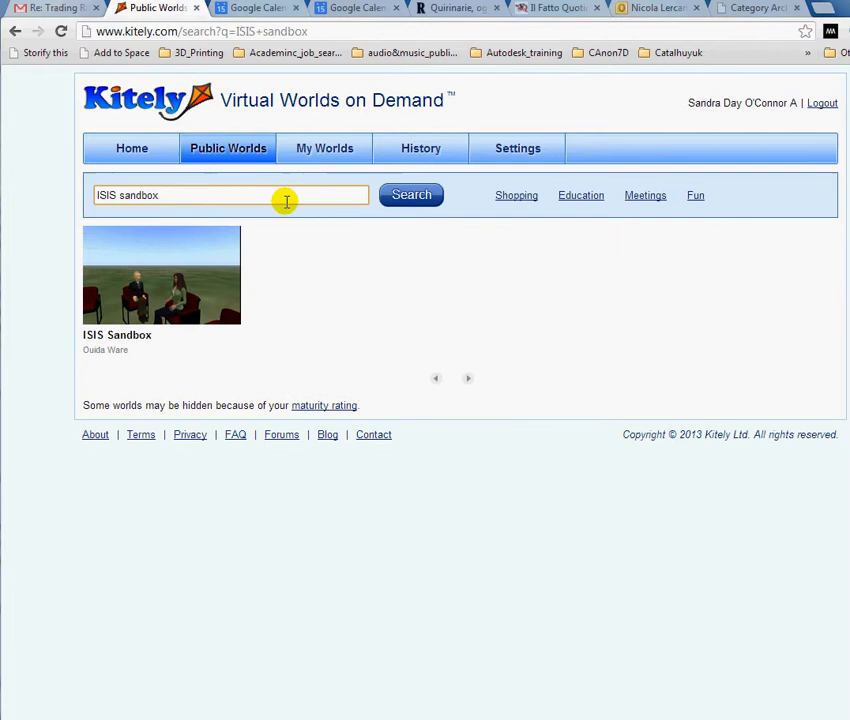
left_click(161, 275)
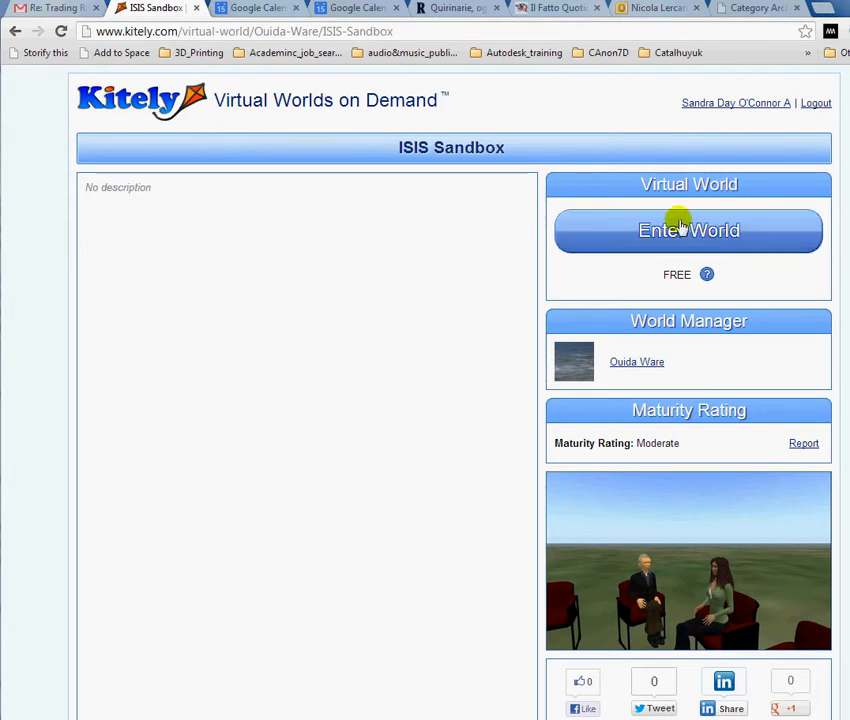
left_click(688, 230)
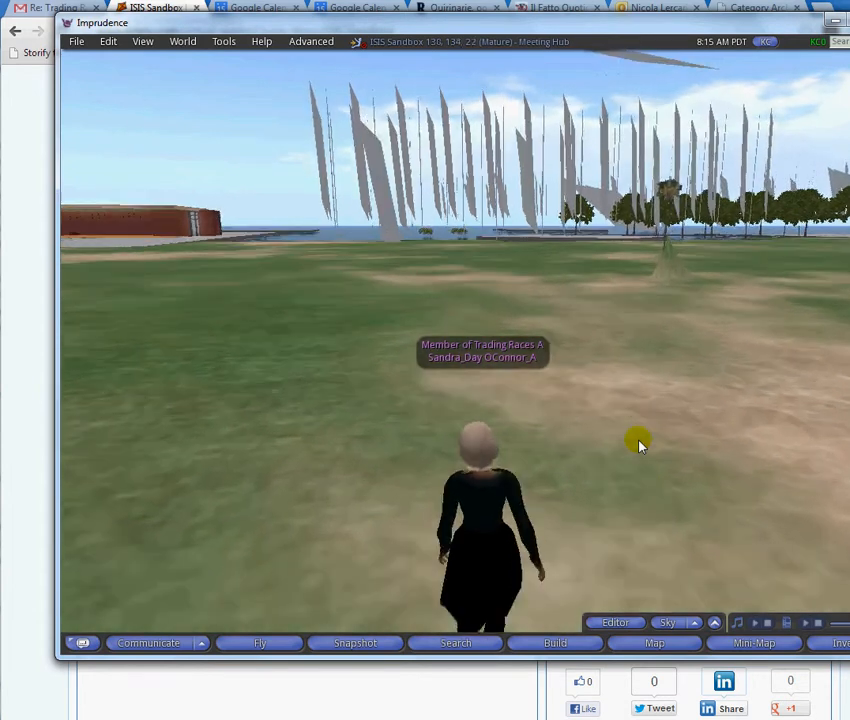
Step: Use the Fly button in the bottom toolbar to lift the avatar off
left_click(259, 643)
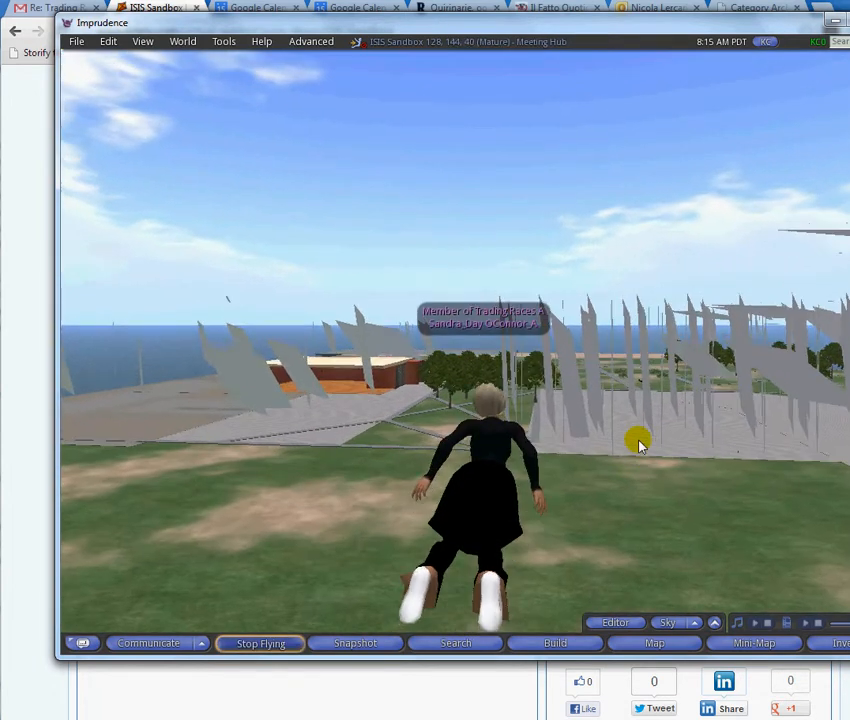